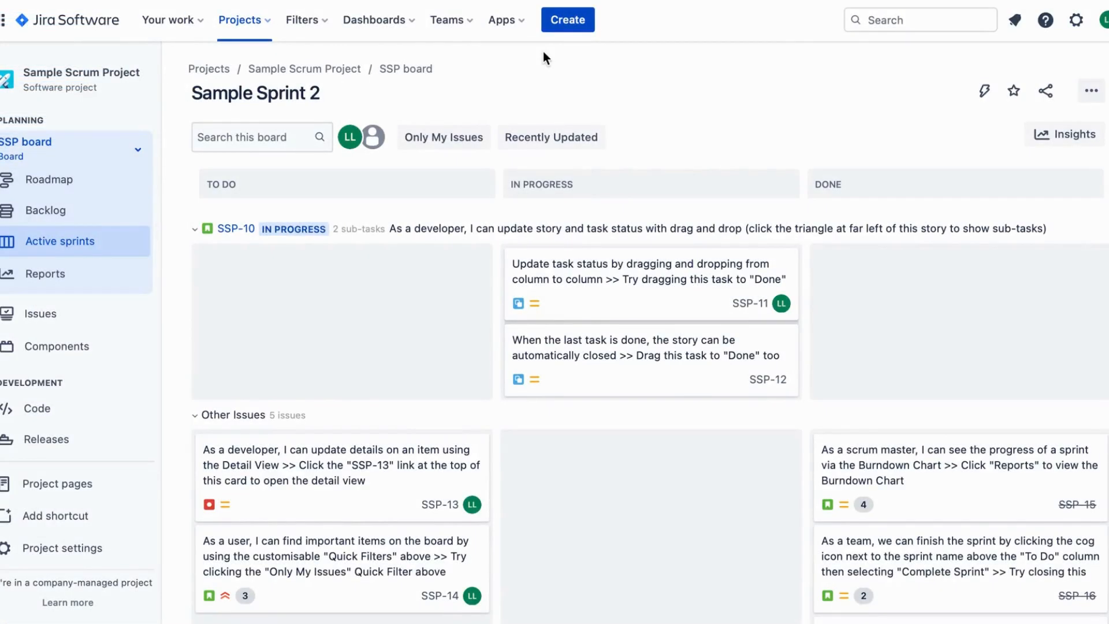
mouse_move(471, 98)
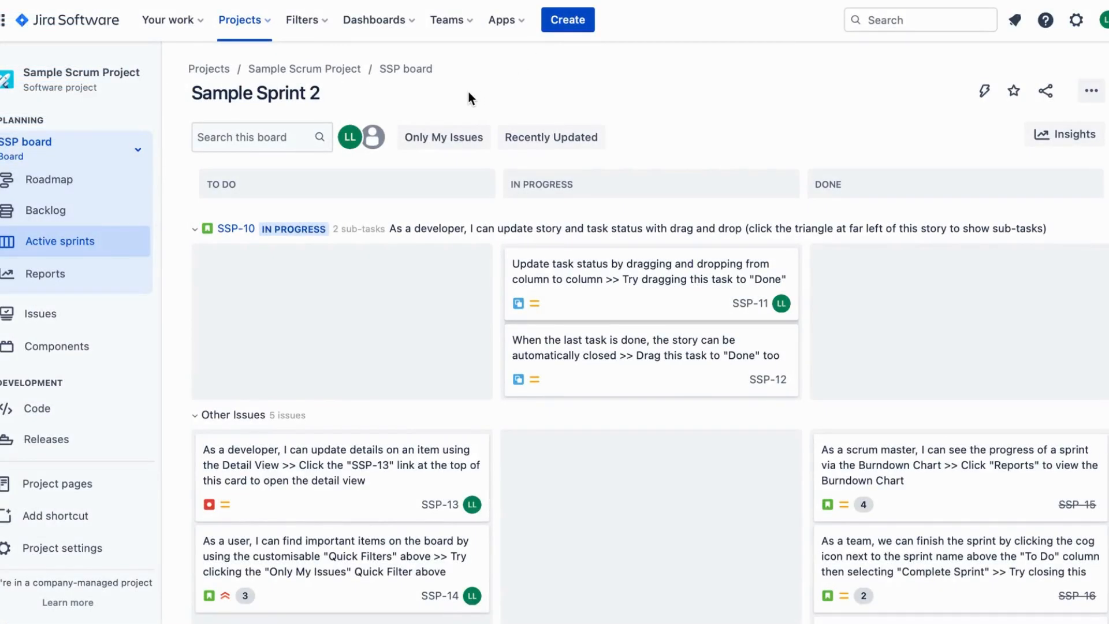
mouse_move(409, 107)
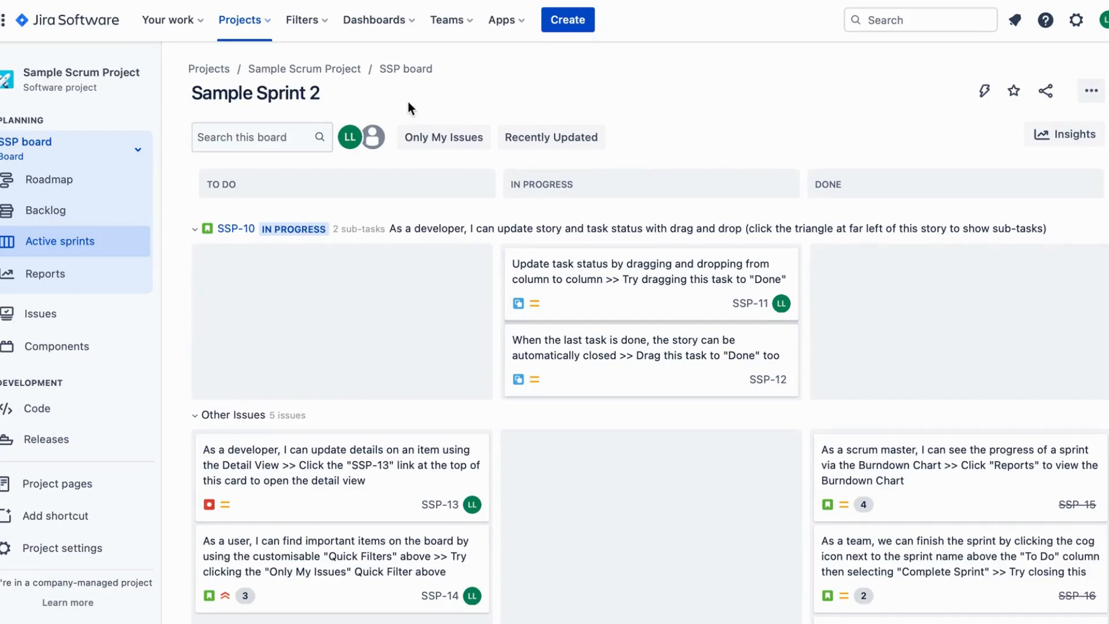
mouse_move(280, 234)
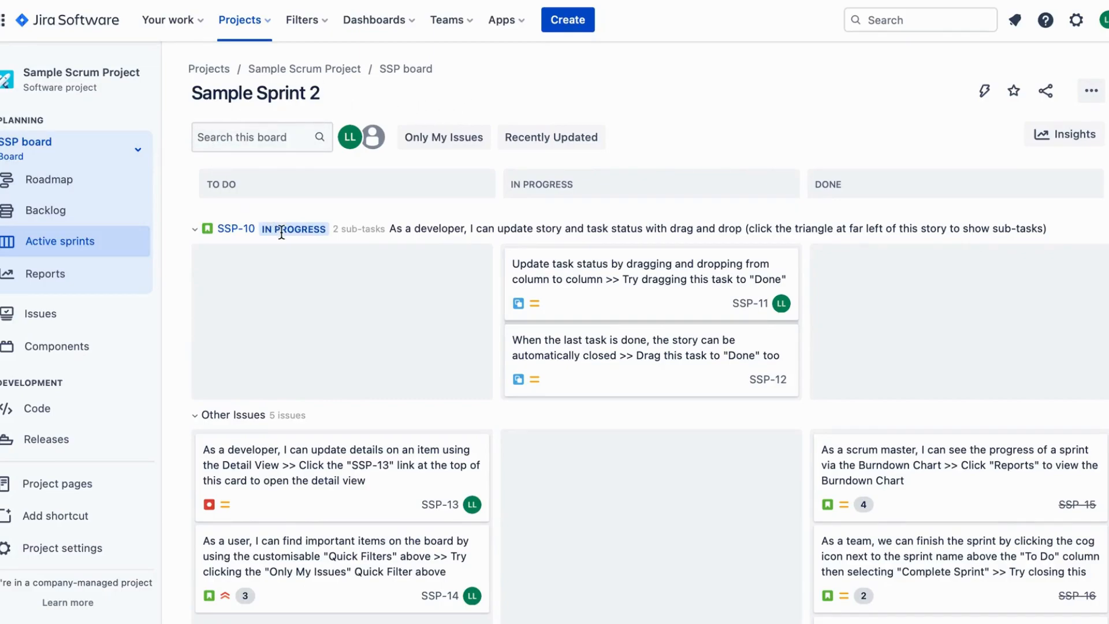
mouse_move(527, 179)
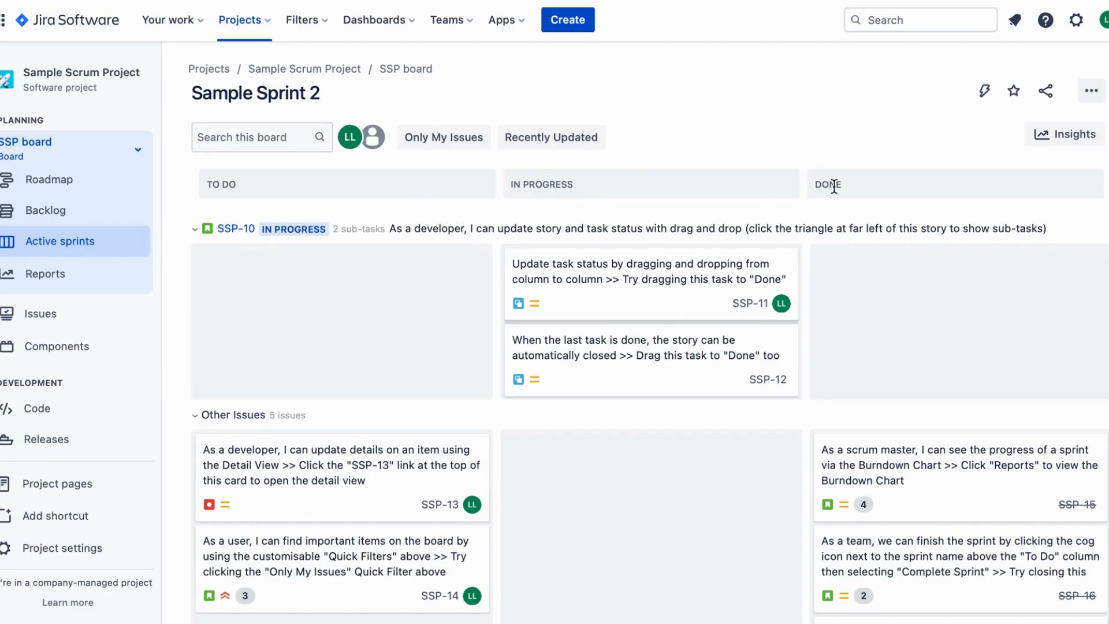
mouse_move(709, 205)
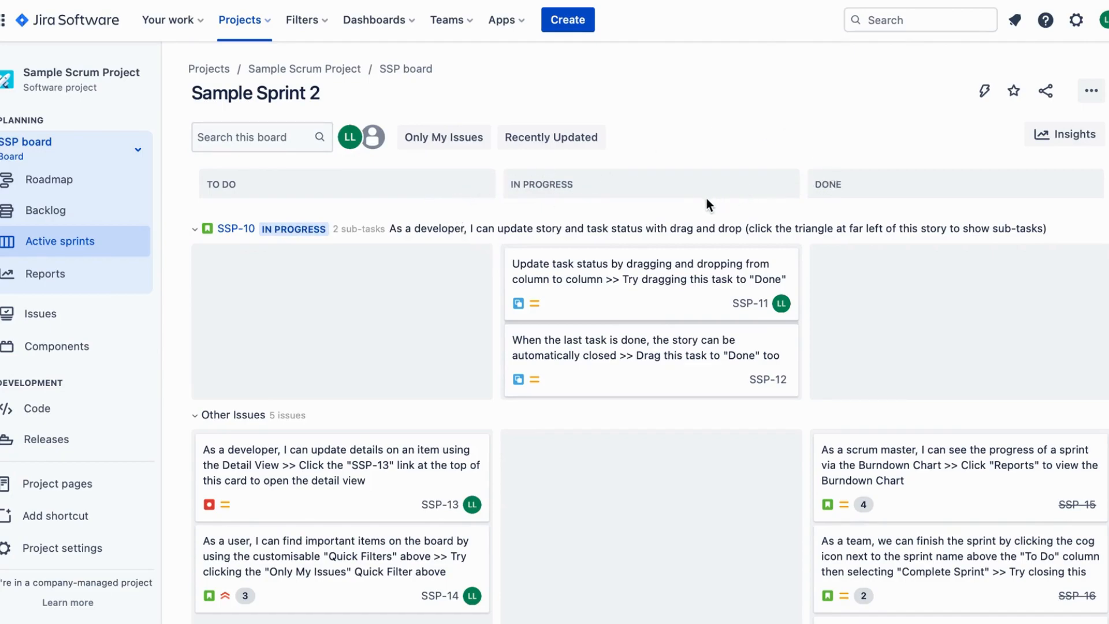
mouse_move(575, 364)
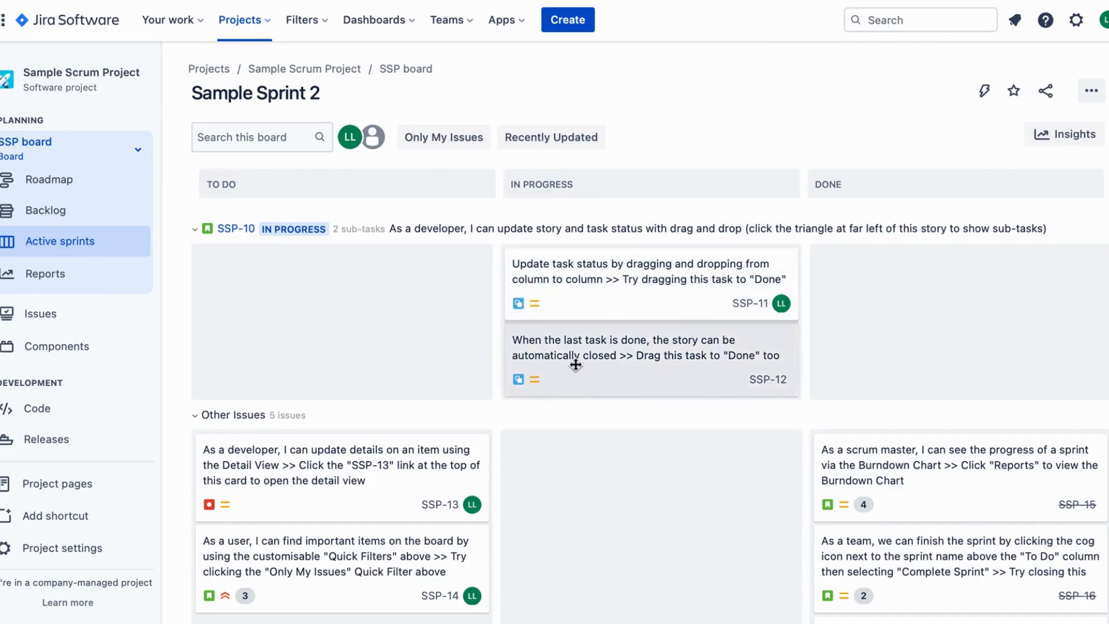
mouse_move(592, 419)
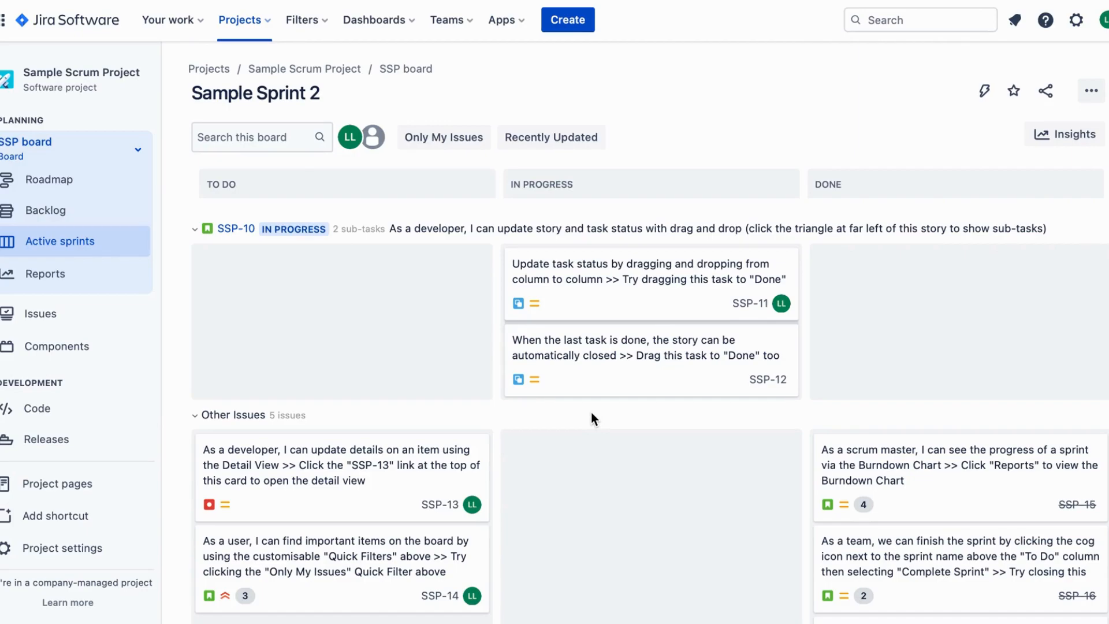
mouse_move(417, 259)
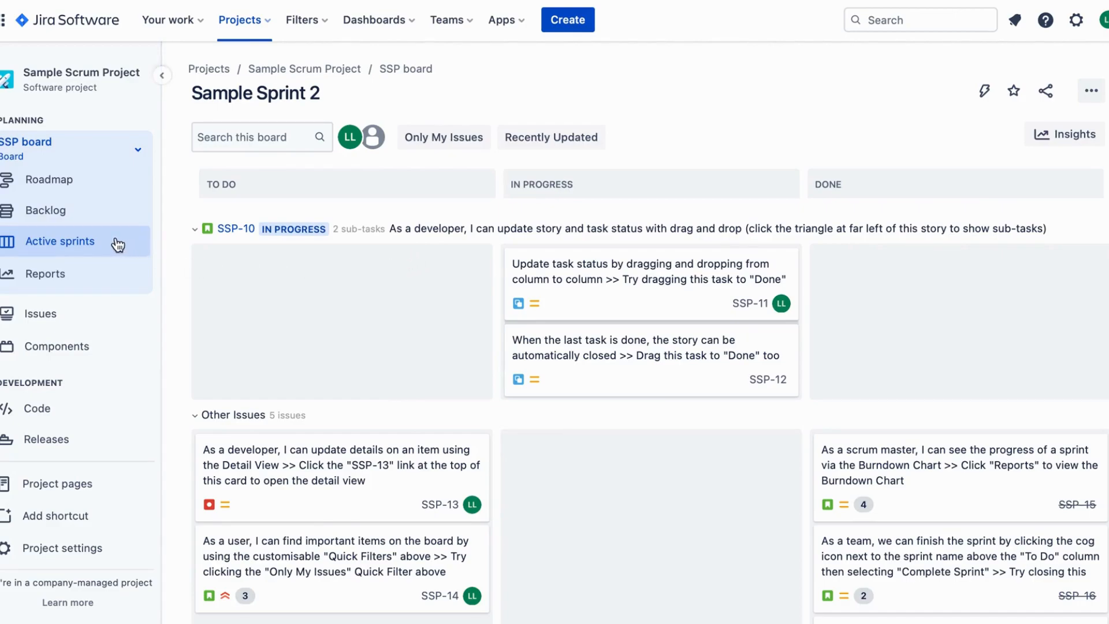
mouse_move(297, 264)
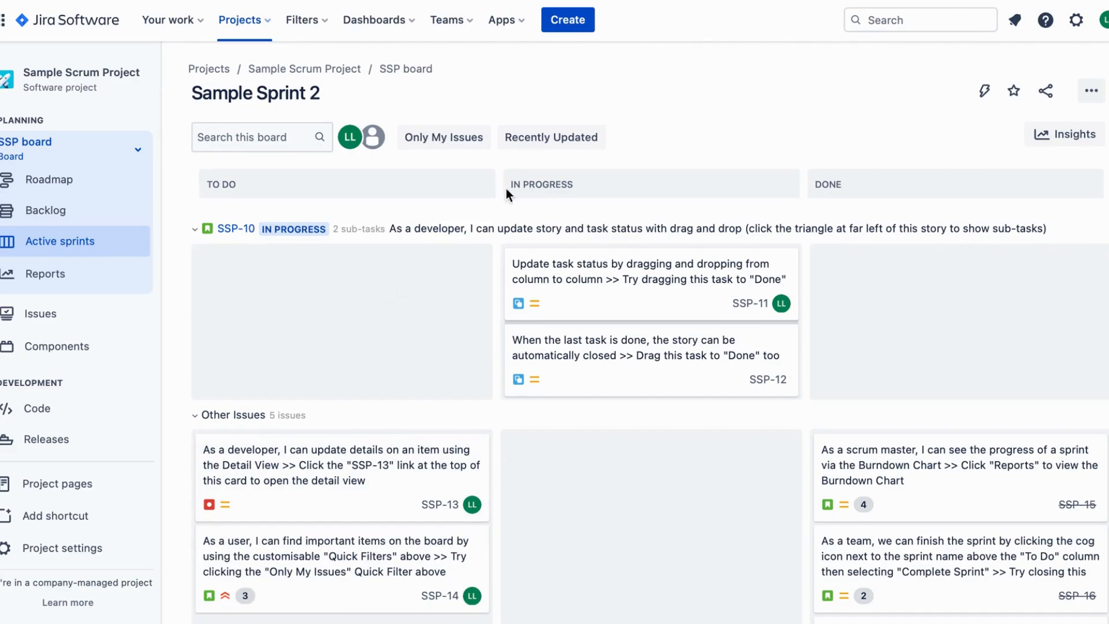
mouse_move(882, 191)
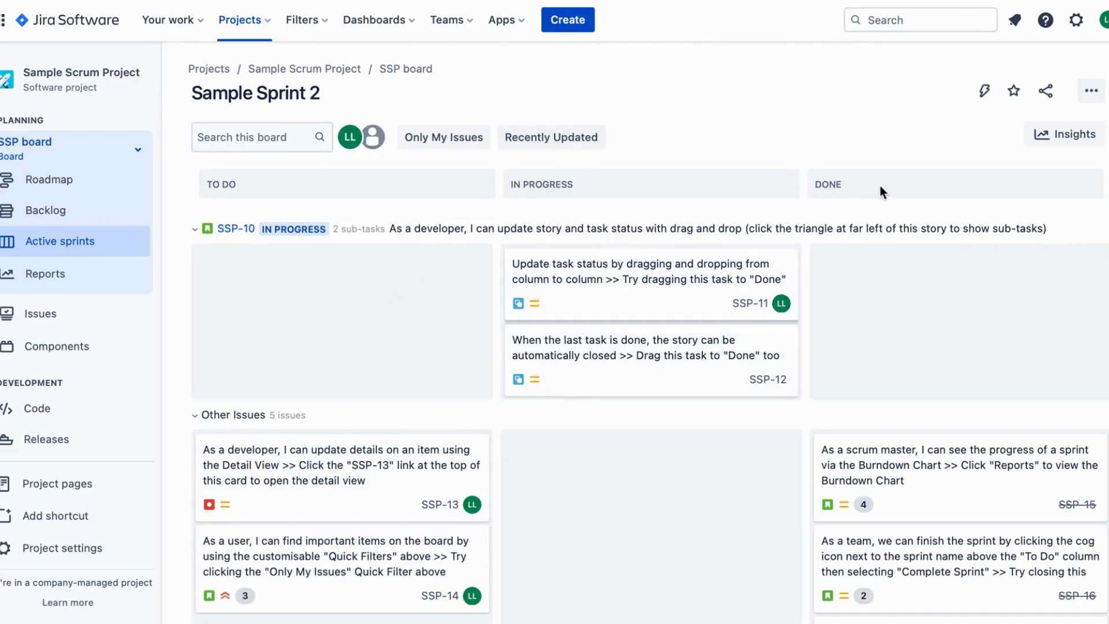
mouse_move(671, 403)
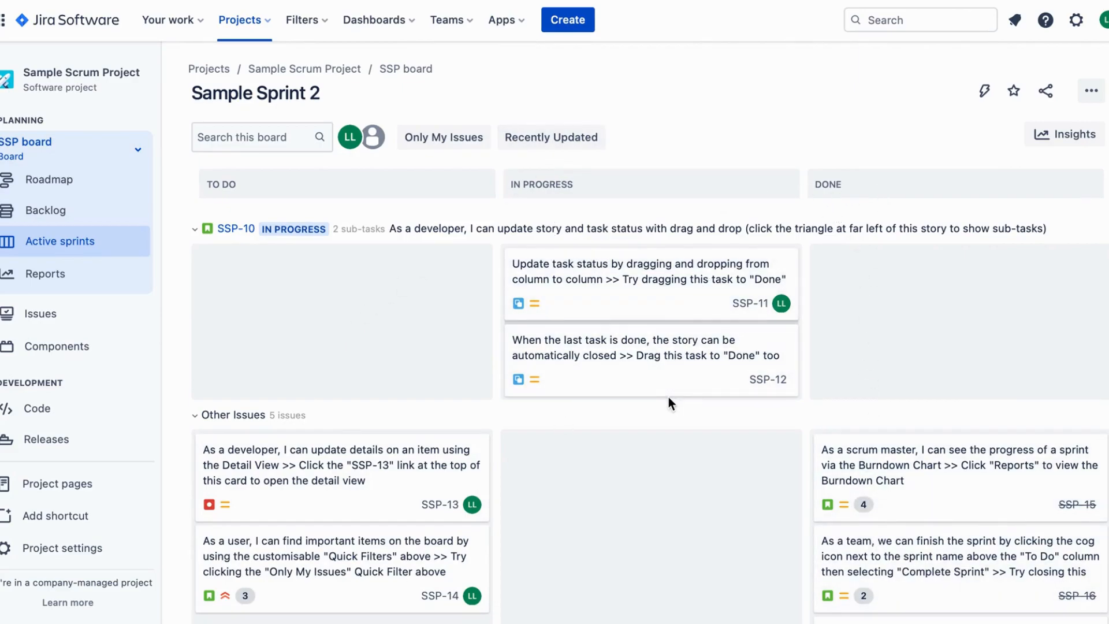
mouse_move(628, 283)
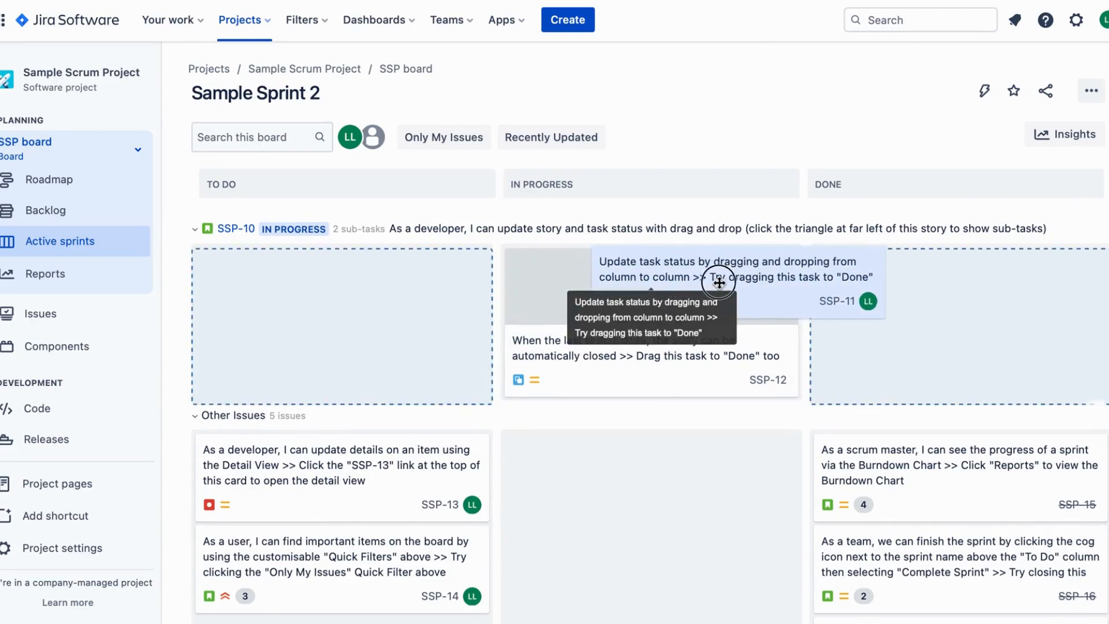
Drag sub-tasks SSP-11 and SSP-12 to Done and update parent SSP-10 to Done
drag(718, 281, 905, 283)
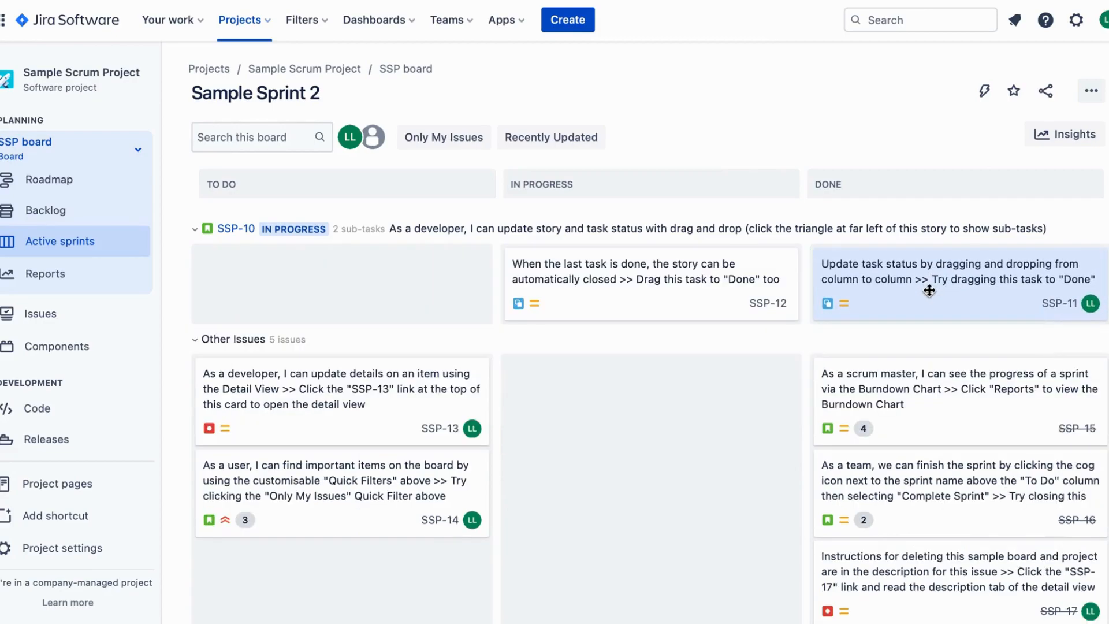
mouse_move(734, 231)
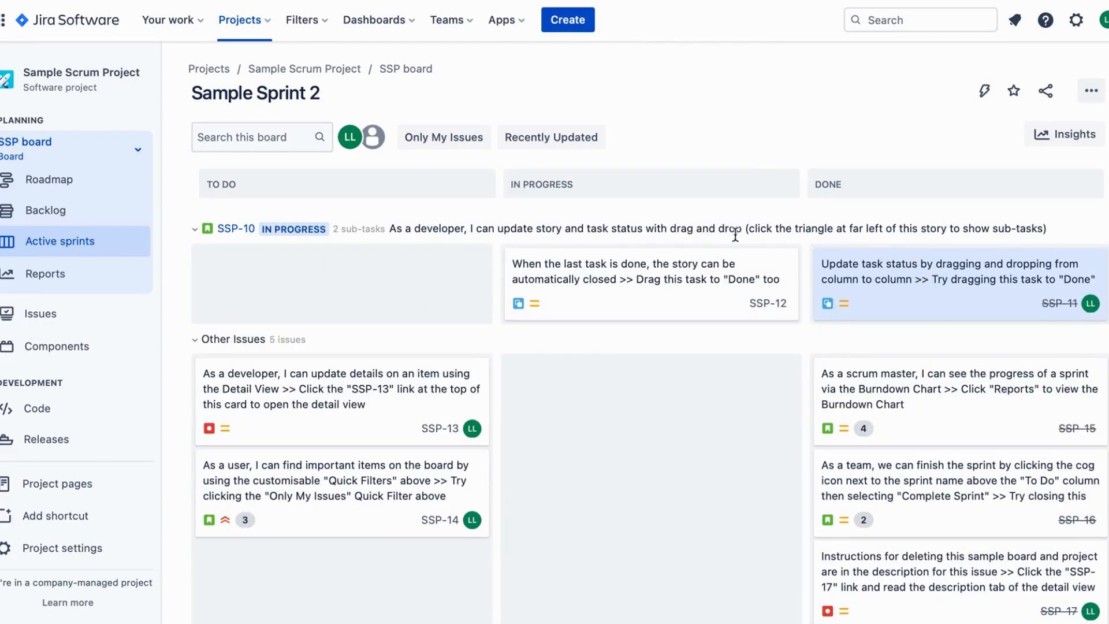
mouse_move(699, 275)
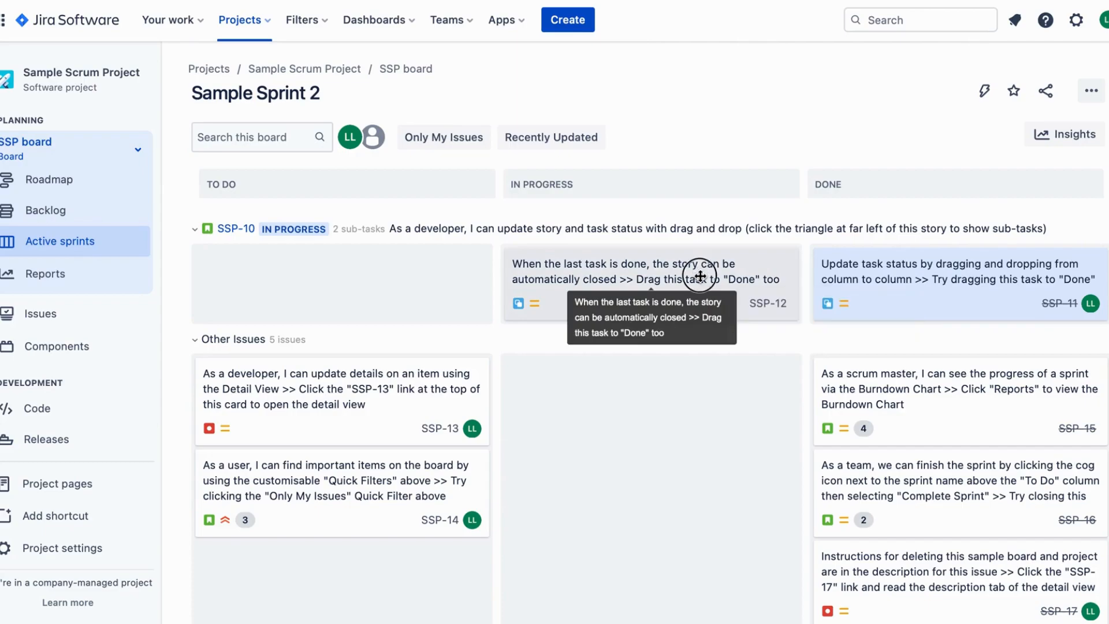
drag(698, 275, 741, 269)
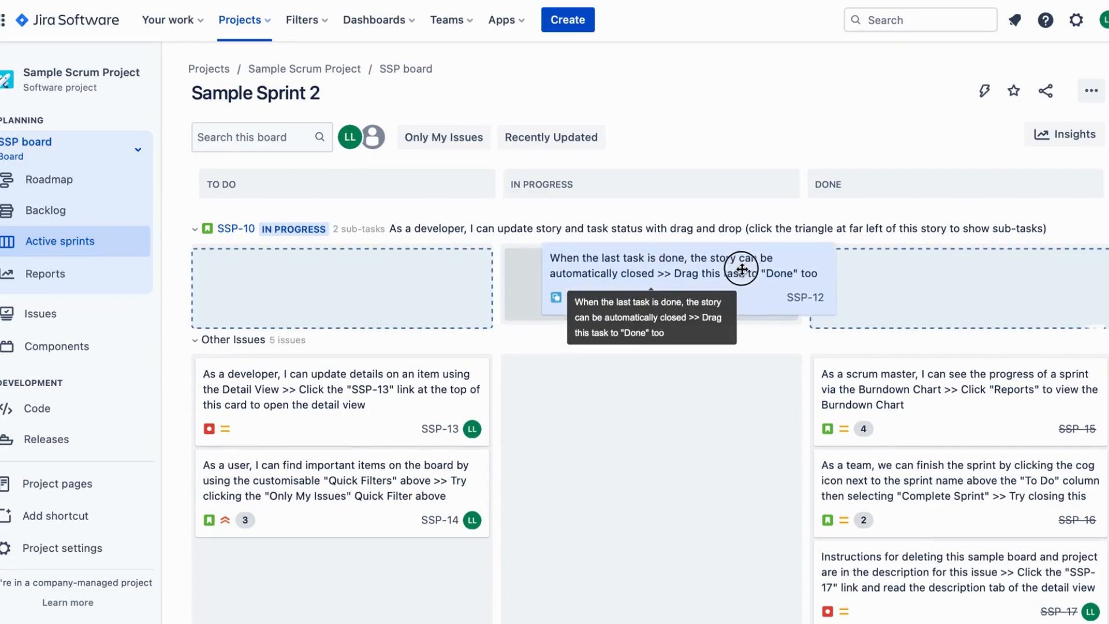
drag(740, 269, 980, 290)
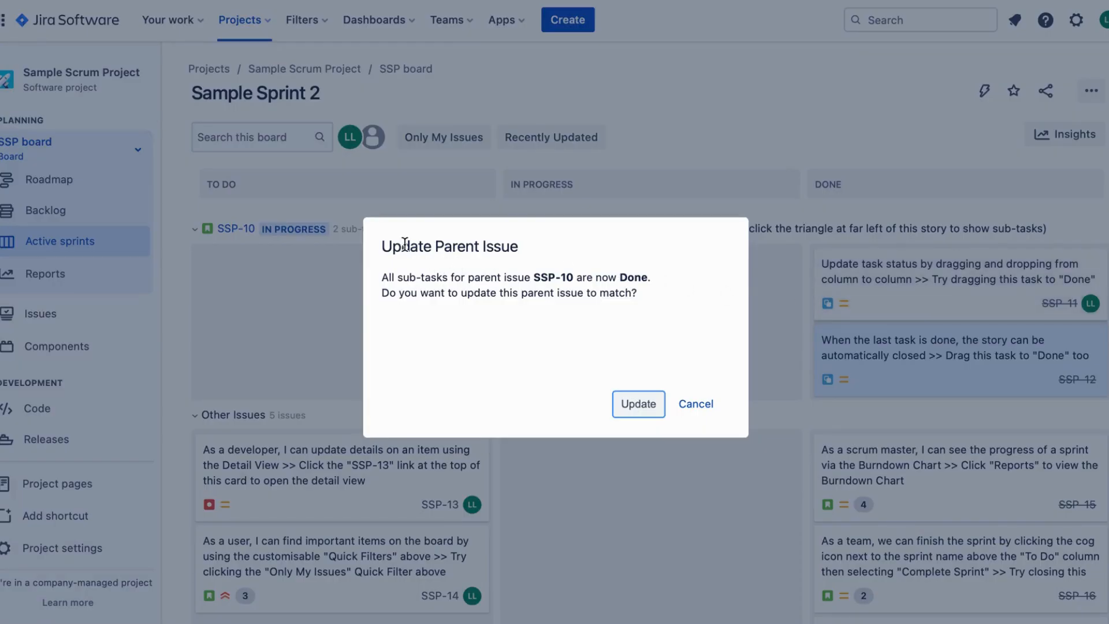
mouse_move(612, 283)
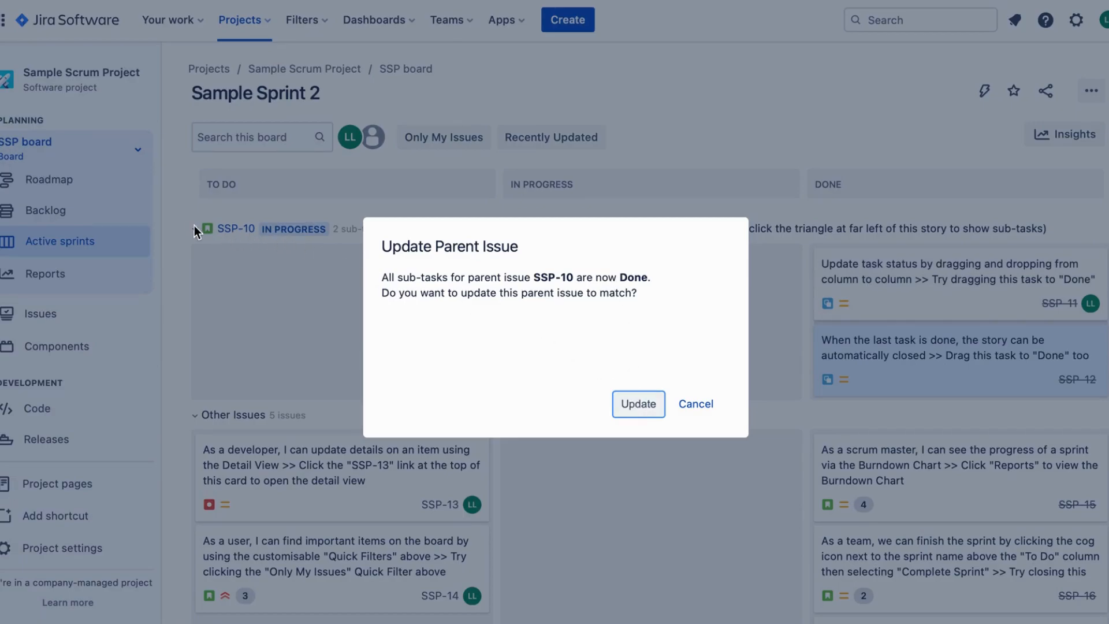
click(637, 404)
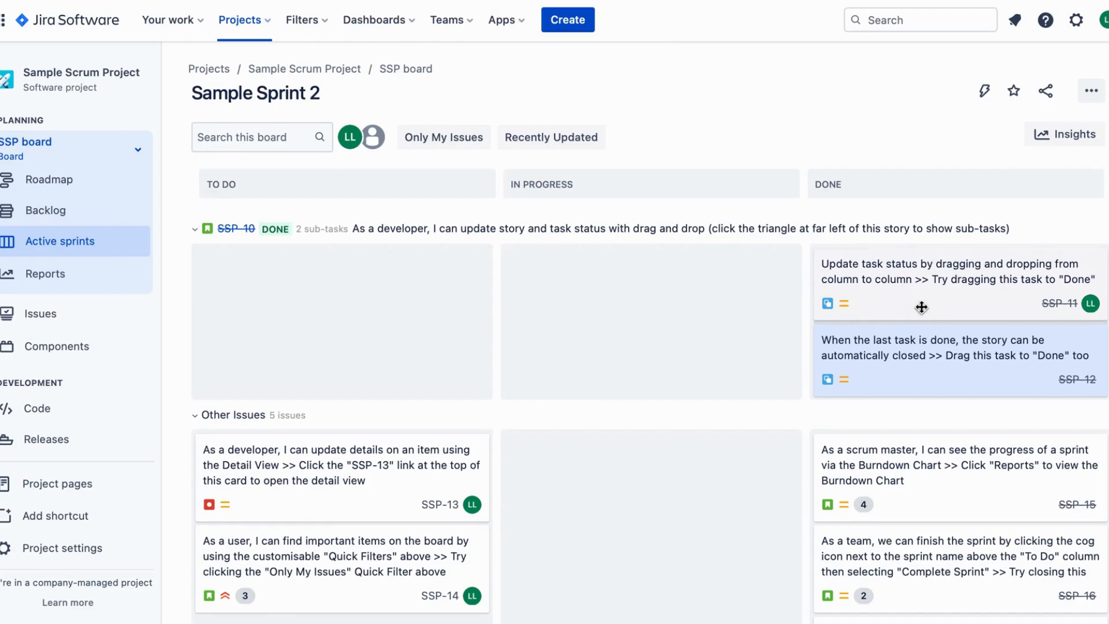
mouse_move(1053, 378)
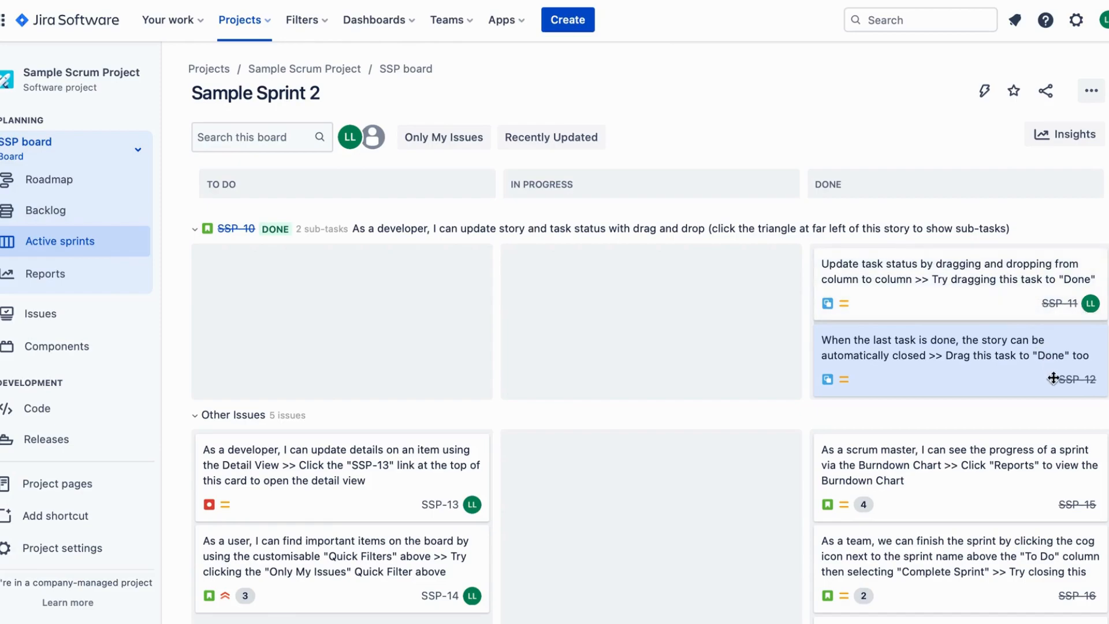
mouse_move(1028, 324)
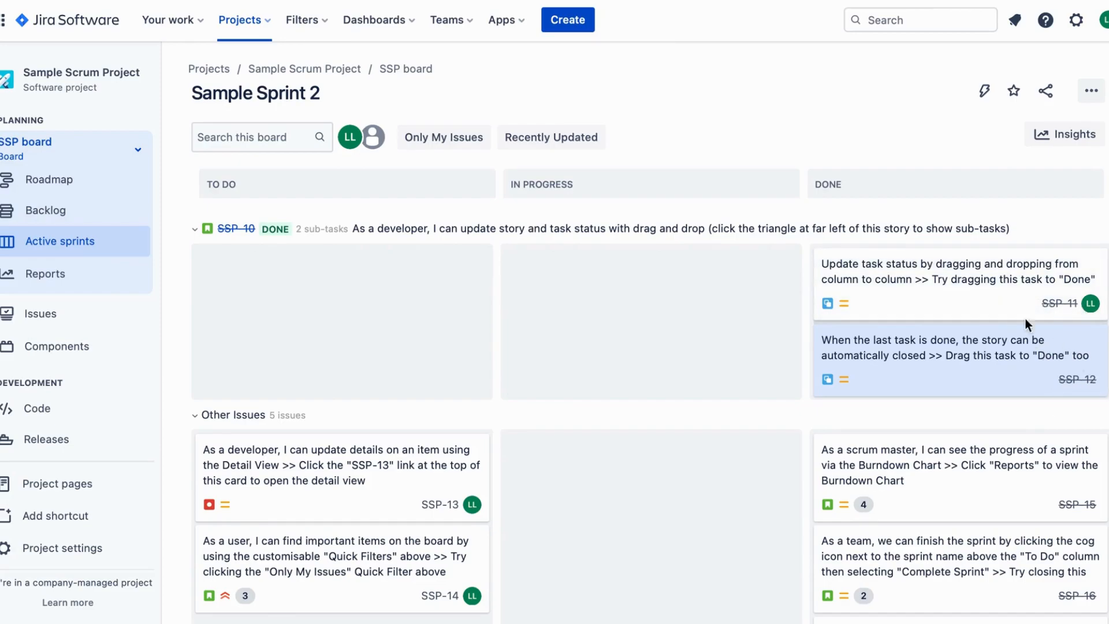
mouse_move(700, 124)
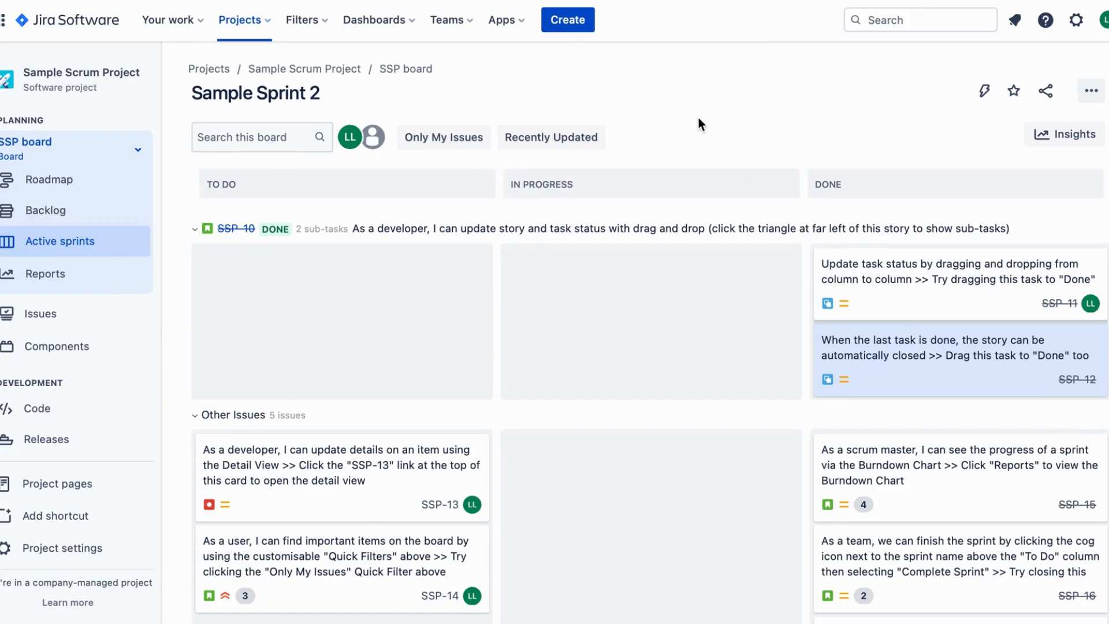
mouse_move(346, 223)
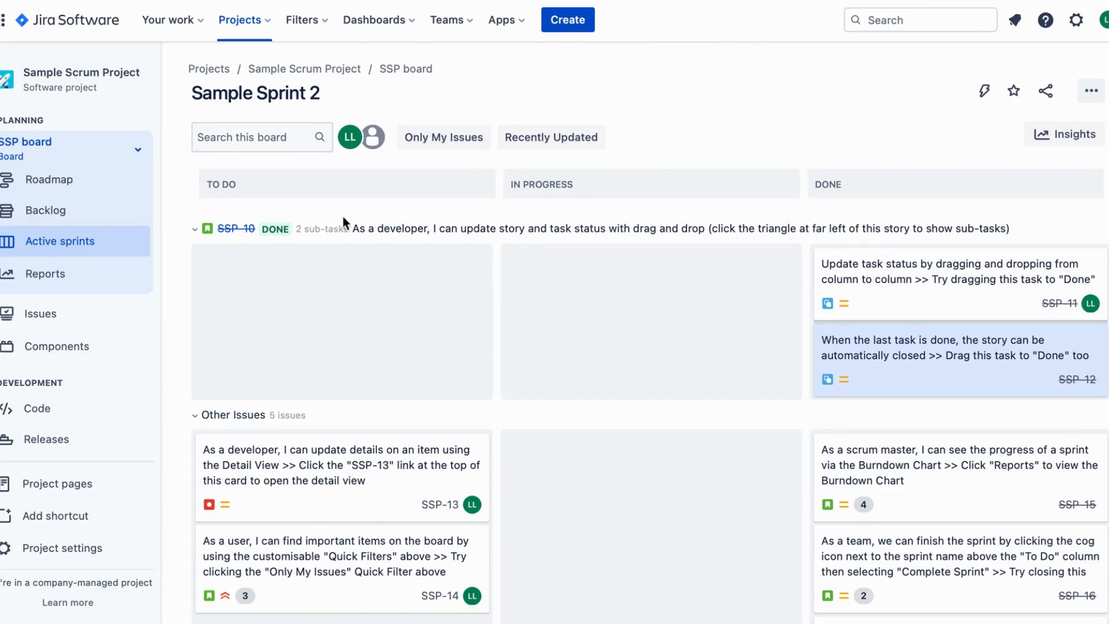
Collapse the SSP-10 swimlane to hide its two completed sub-tasks
click(198, 229)
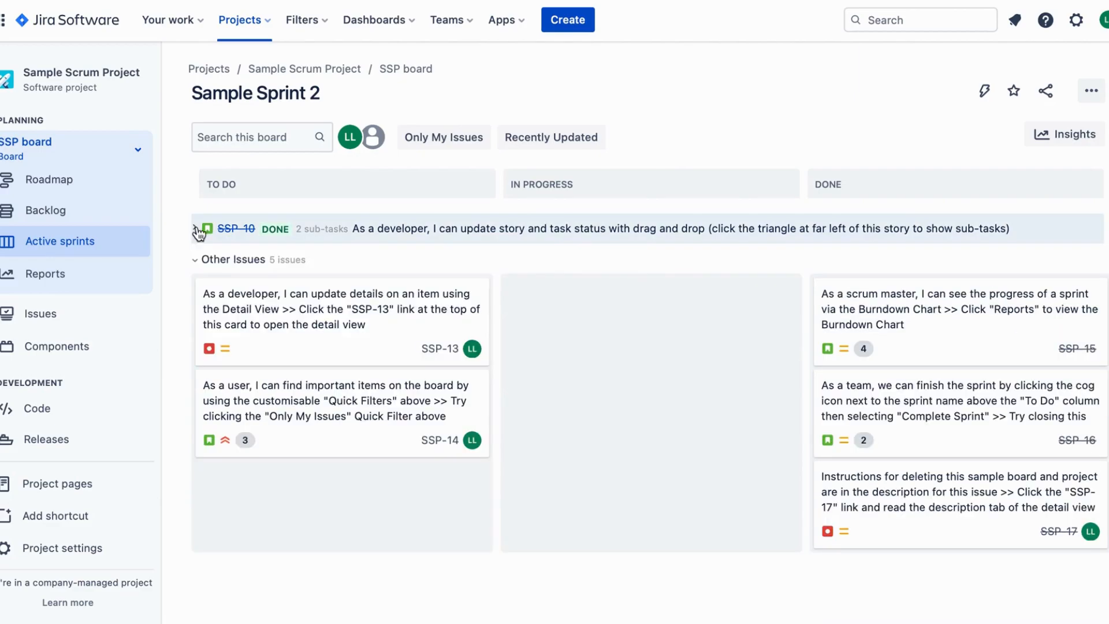